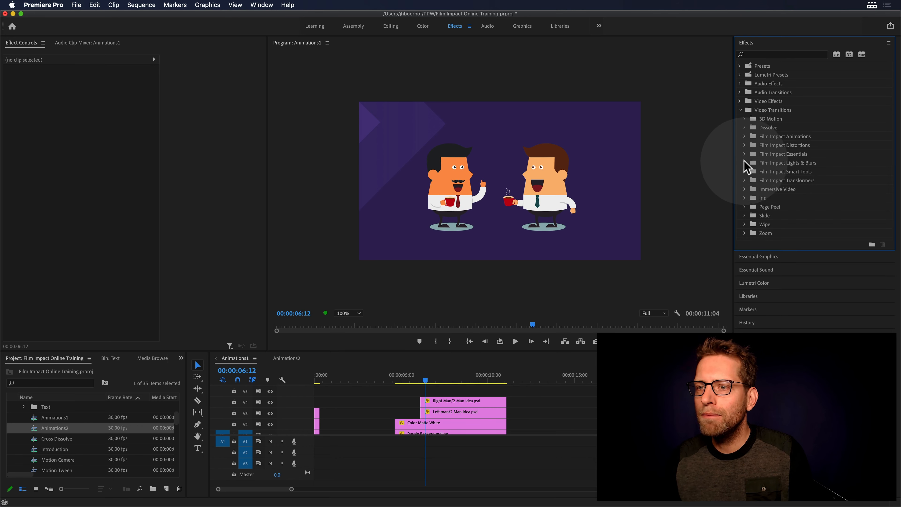
- Apply FI: Flip Motion Impacts to the start of the Right Man clip, keeping the left character's track visible
click(746, 136)
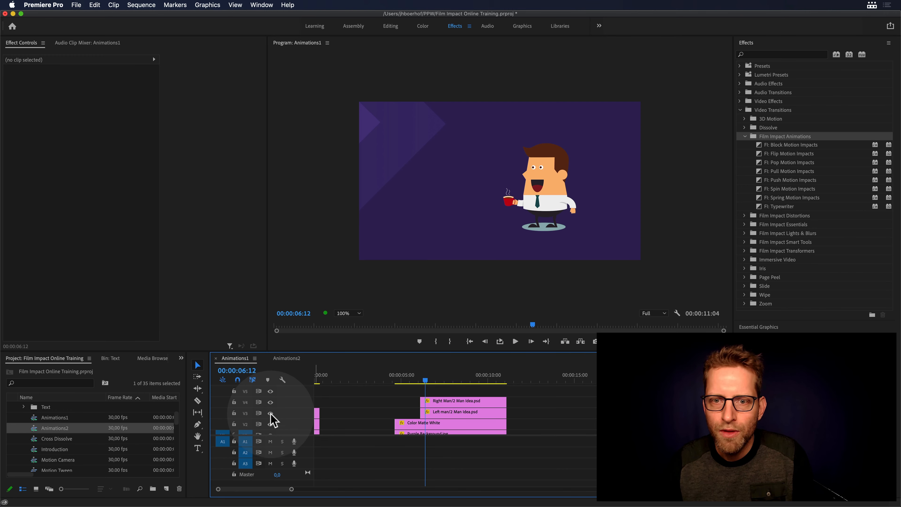
click(271, 413)
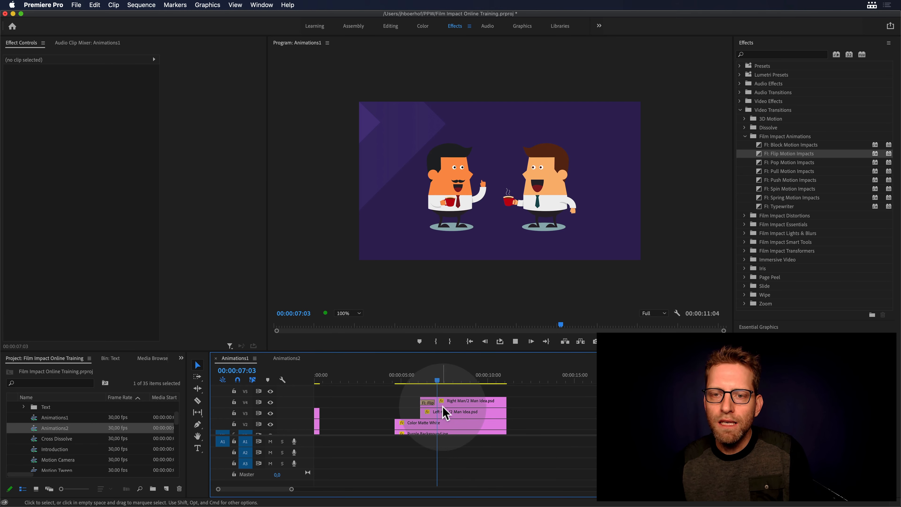
- Reveal the flip transition's Bounce curve and motion blur 65 in Effect Controls and preview the flip
click(429, 402)
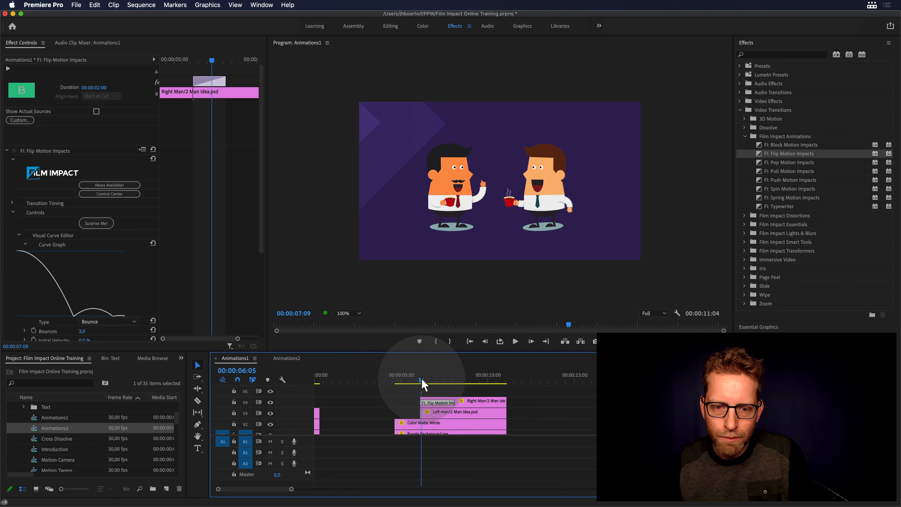
click(516, 341)
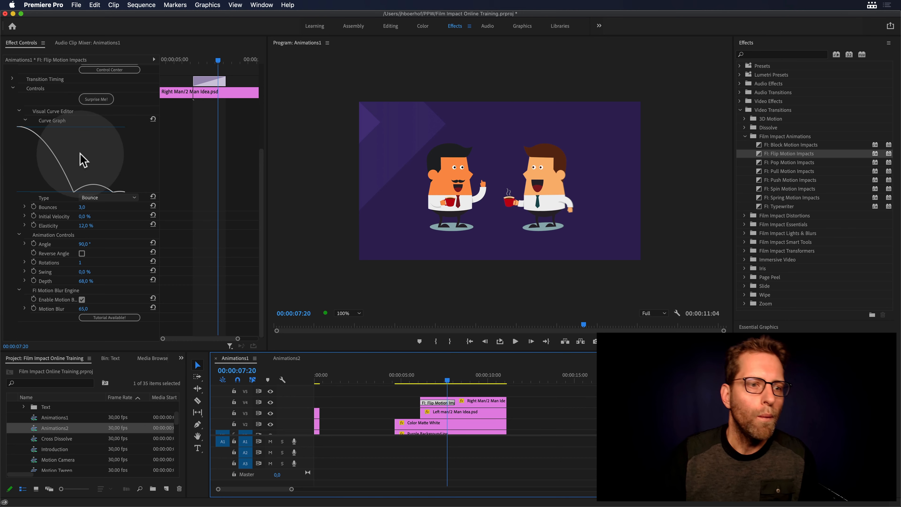
- Switch the curve to Overshoot with frequency 6, amplitude 83% and decay 92%, and preview it
click(108, 197)
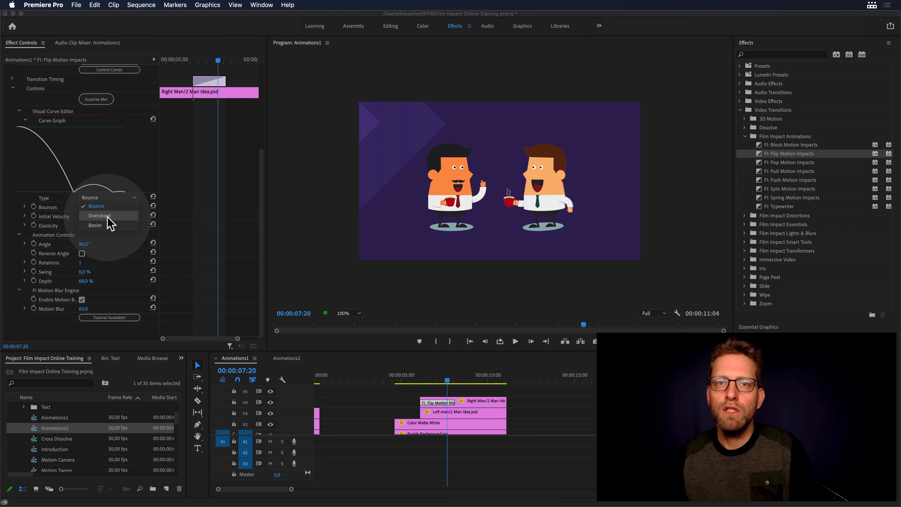
click(100, 215)
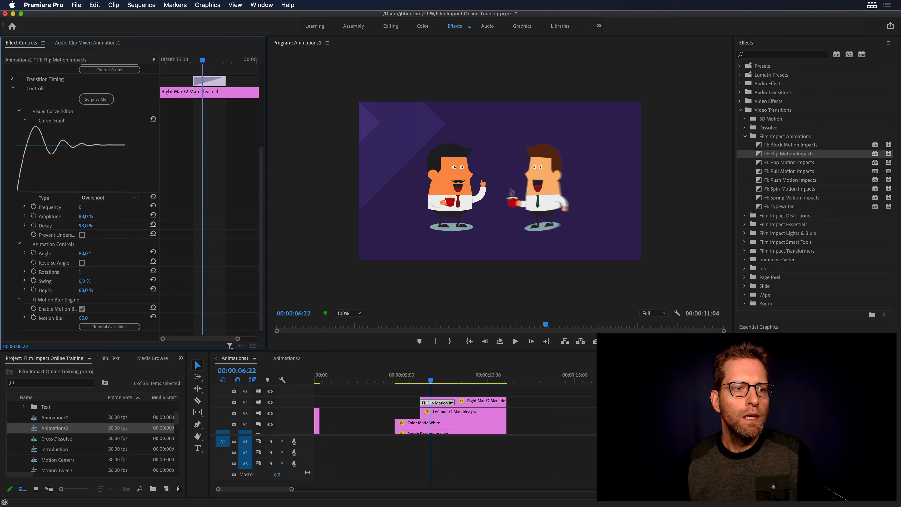
click(425, 383)
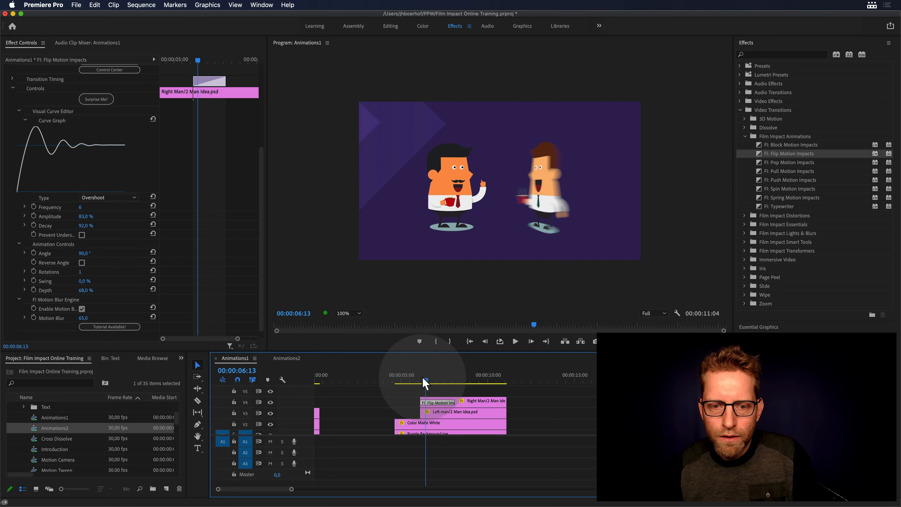
click(514, 341)
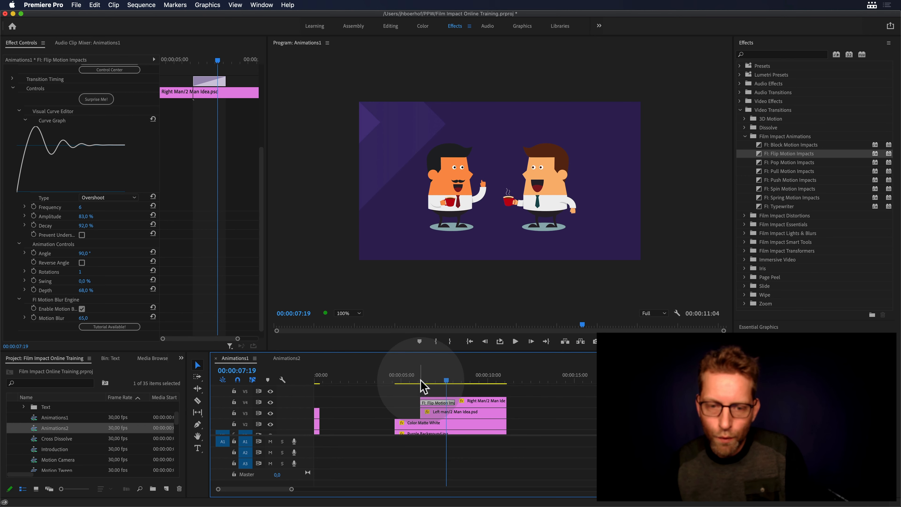
- Add the flip transition to the Left Man clip on V3 and lengthen it
click(515, 340)
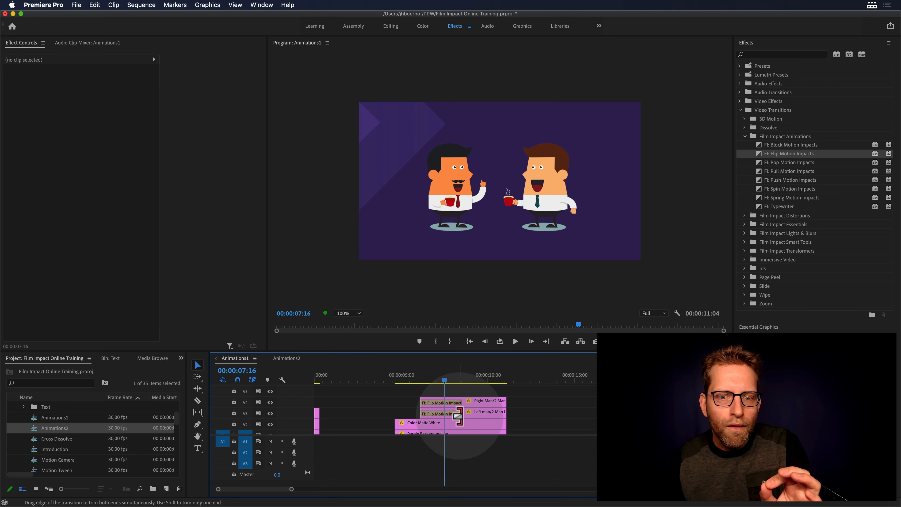
drag(460, 419, 466, 420)
text(4)
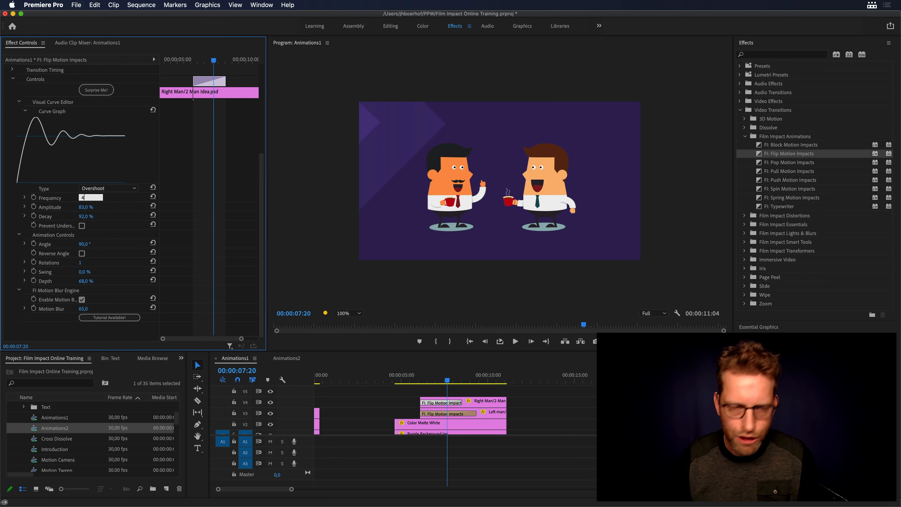
- Give the left transition Overshoot frequency 4, amplitude 83%, decay 92%, and play both flips together
click(448, 414)
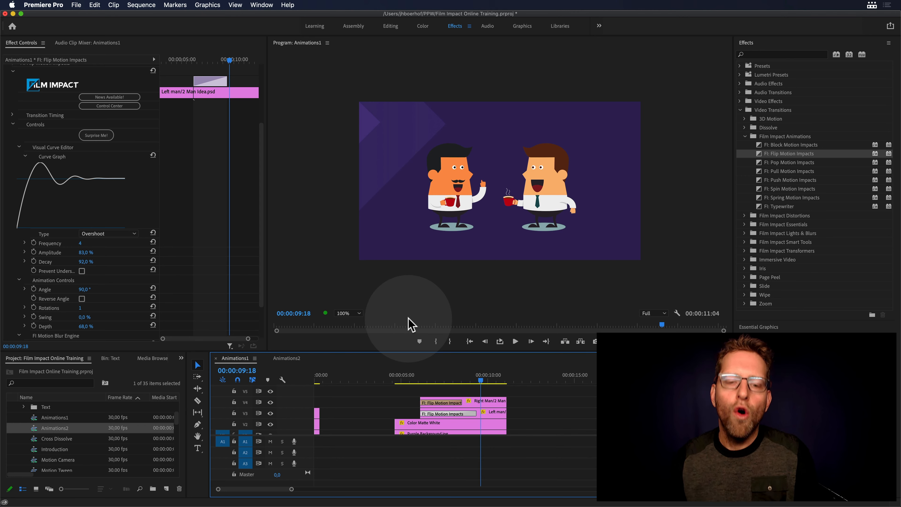
click(432, 381)
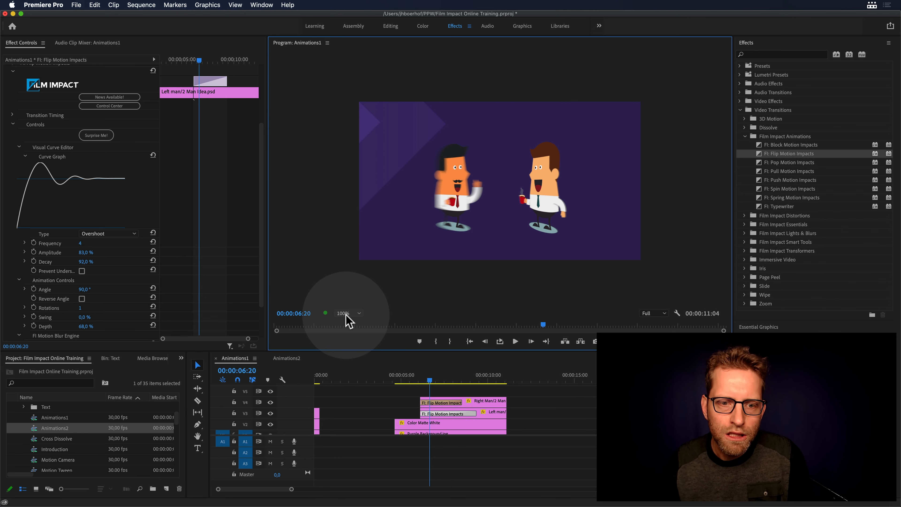
- Zoom the Program Monitor to 200% on the mid-flip frame to show the motion blur
click(343, 313)
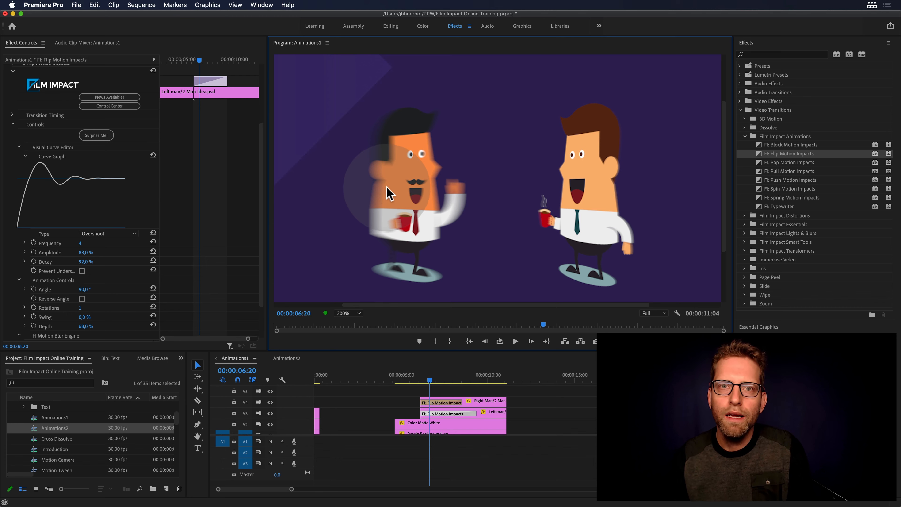
mouse_move(439, 300)
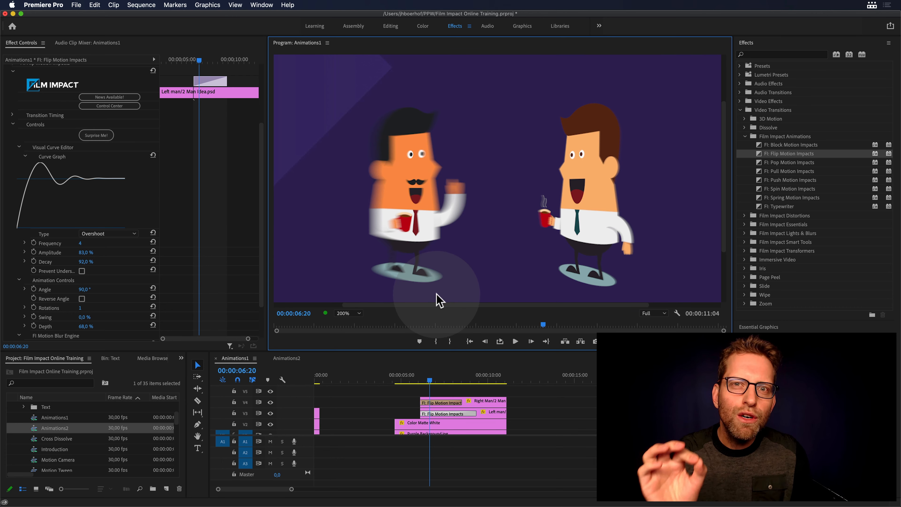